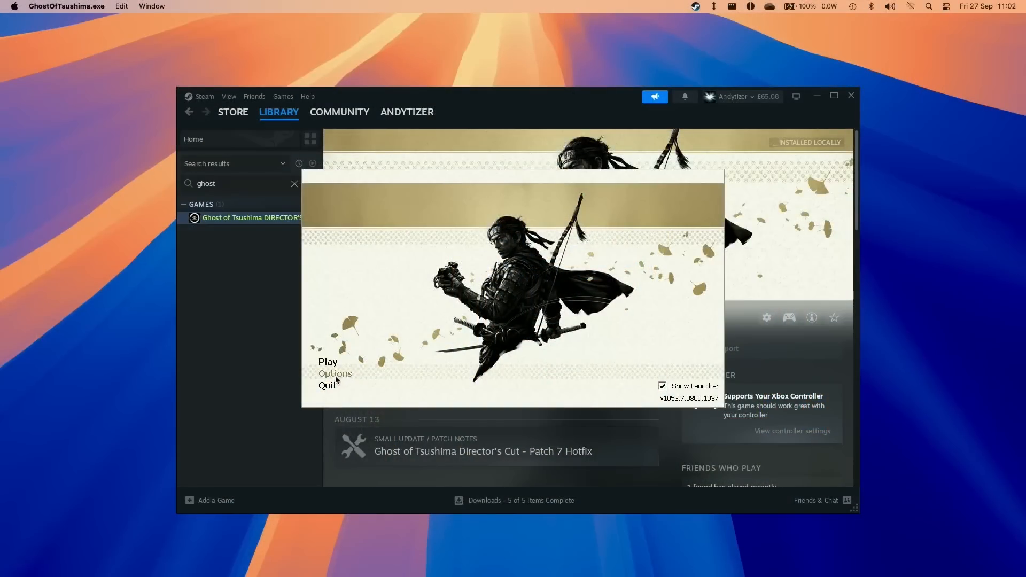
- Start Ghost of Tsushima from the game launcher with Play
click(328, 361)
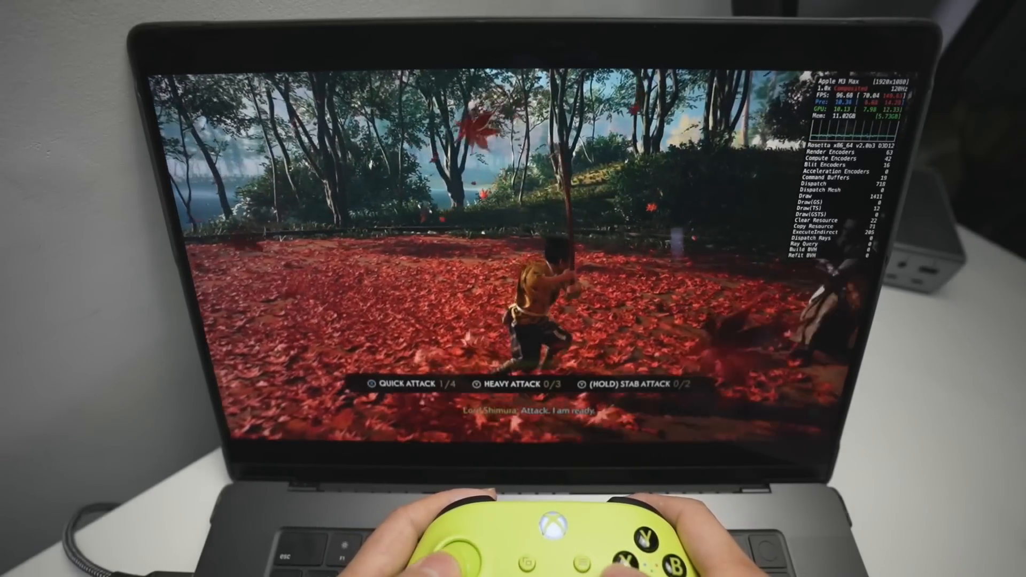